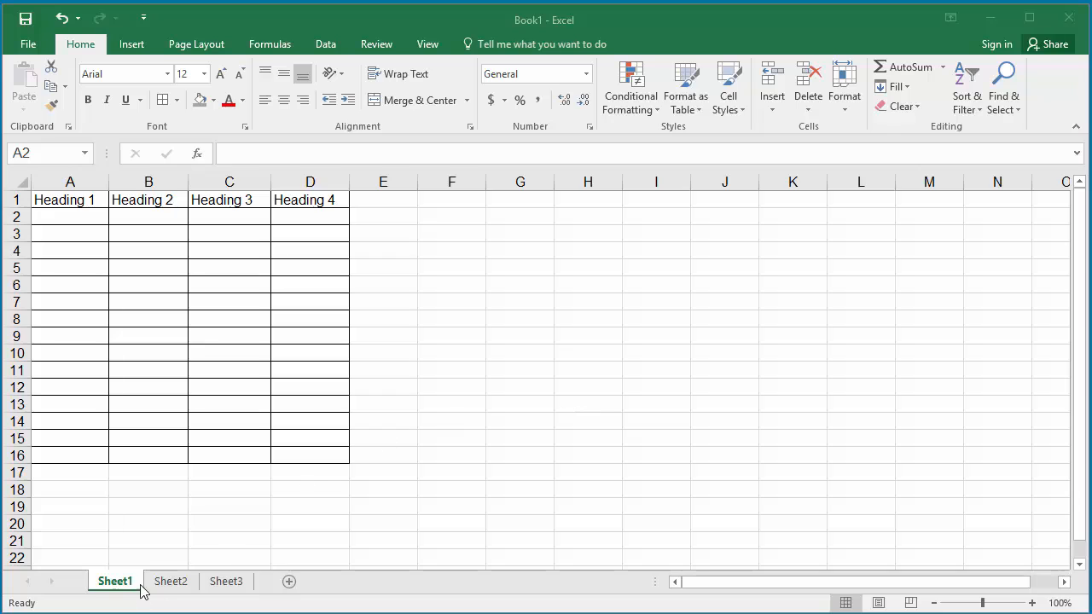
mouse_move(236, 589)
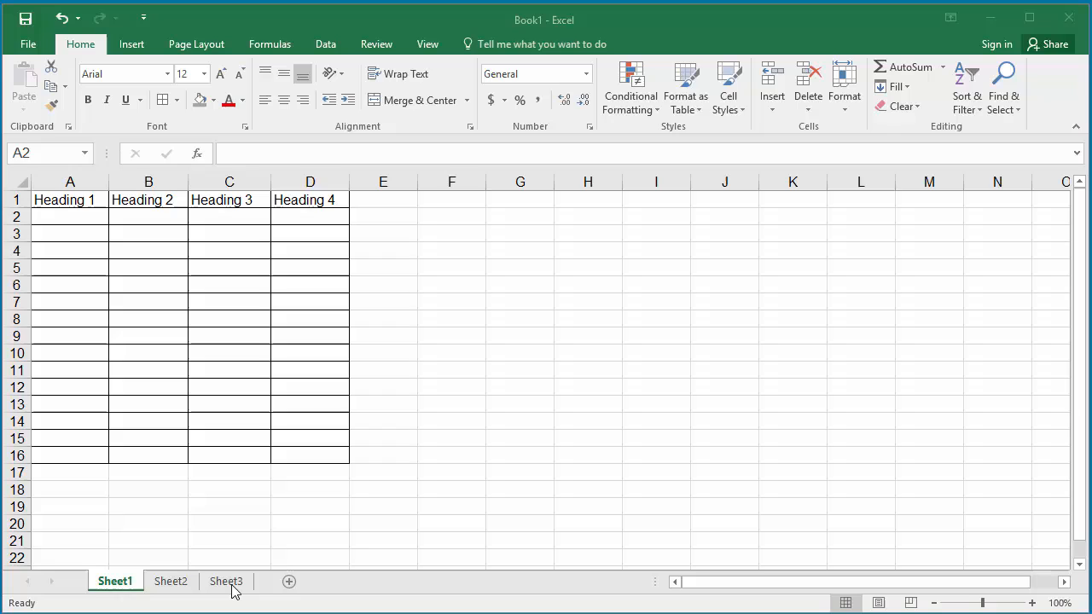
mouse_move(70, 189)
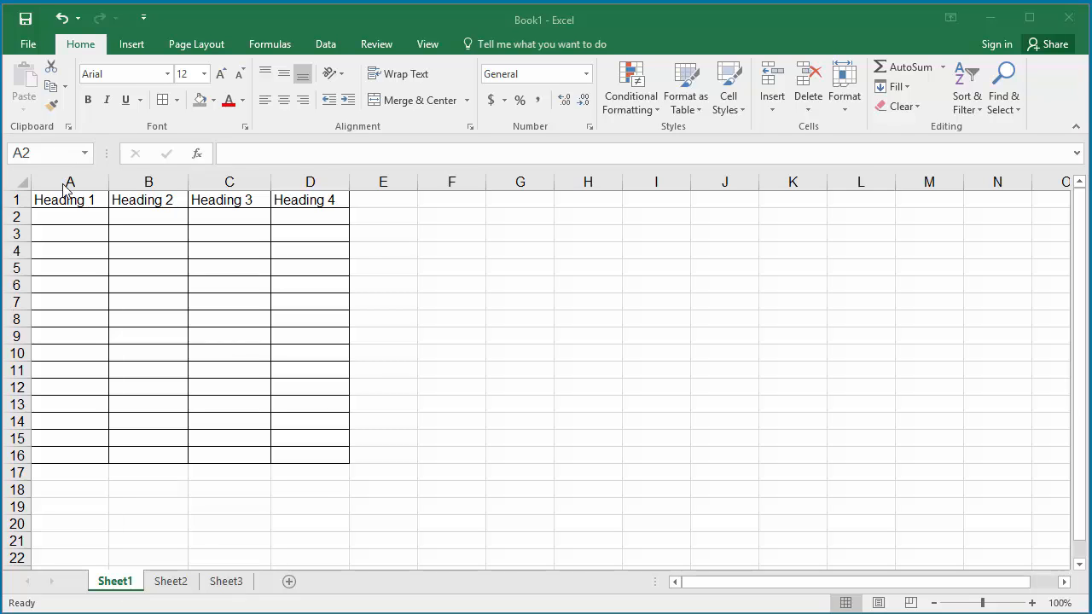
mouse_move(174, 570)
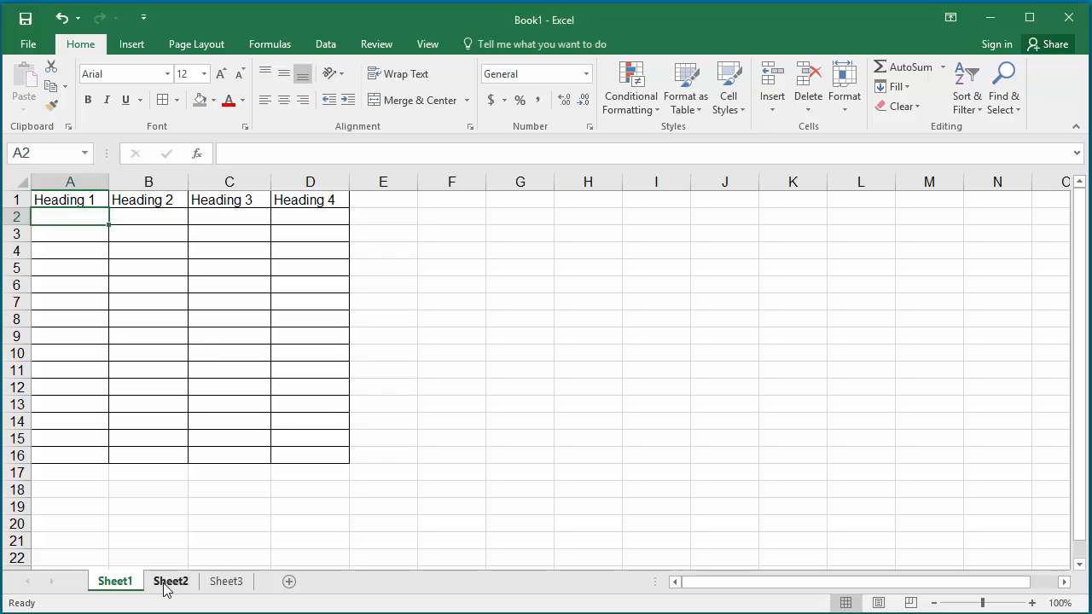
Review the headings on Sheet2, then on Sheet3 (Heading 9 to Heading 12)
left_click(171, 580)
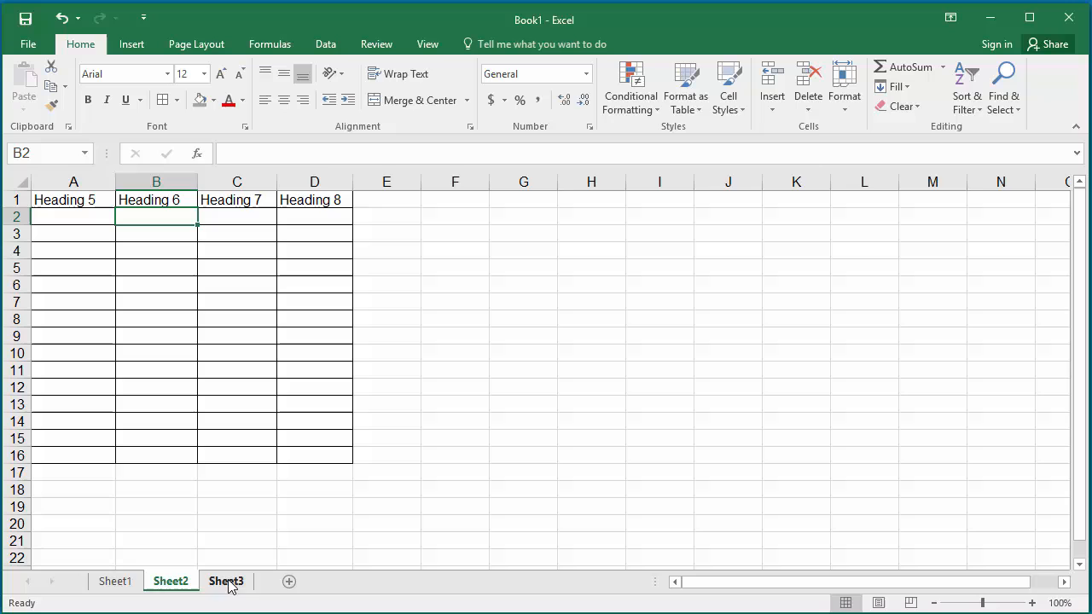
left_click(225, 580)
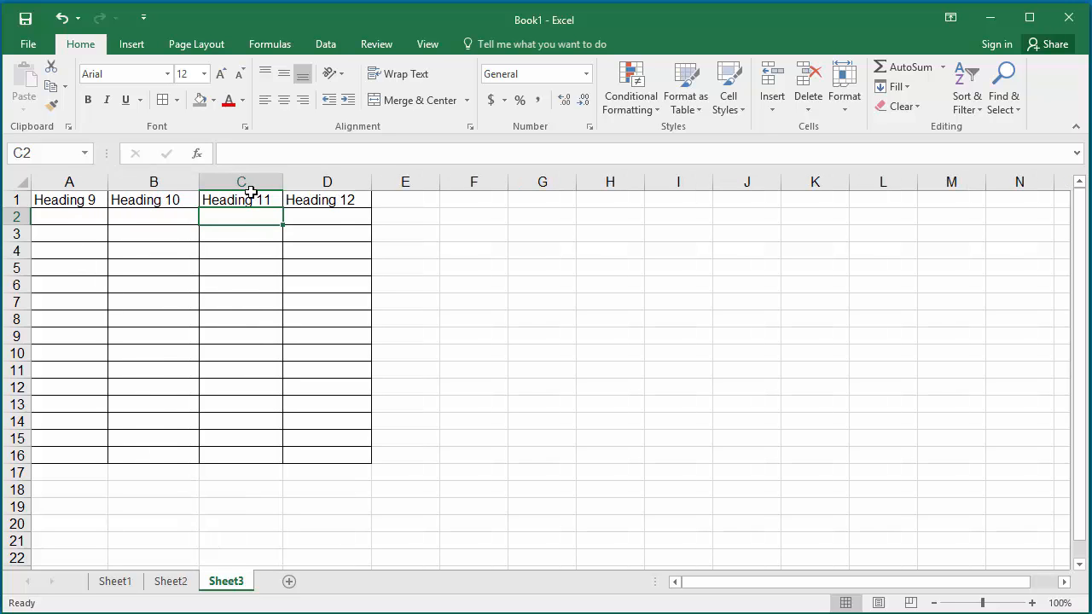
mouse_move(344, 210)
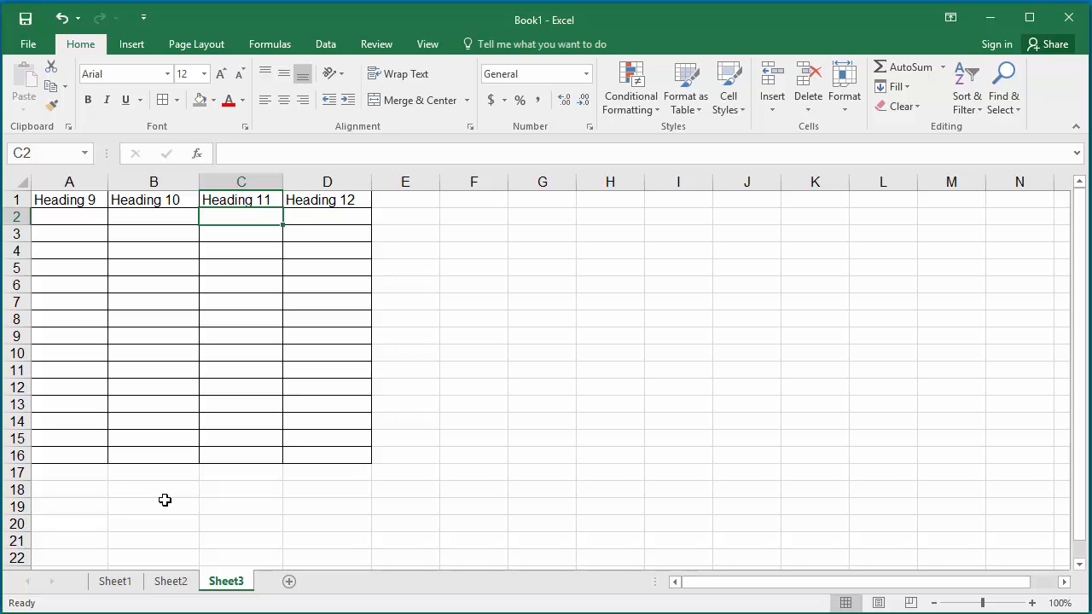
Return to Sheet1 and select cells A1:D1 holding Heading 1 to Heading 4
left_click(116, 580)
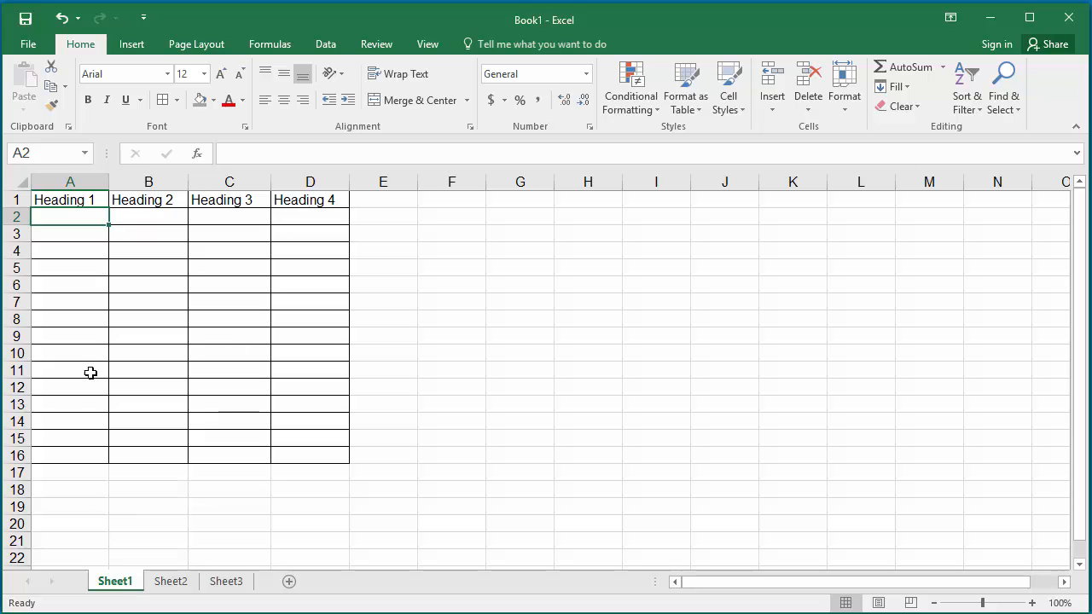
left_click(70, 199)
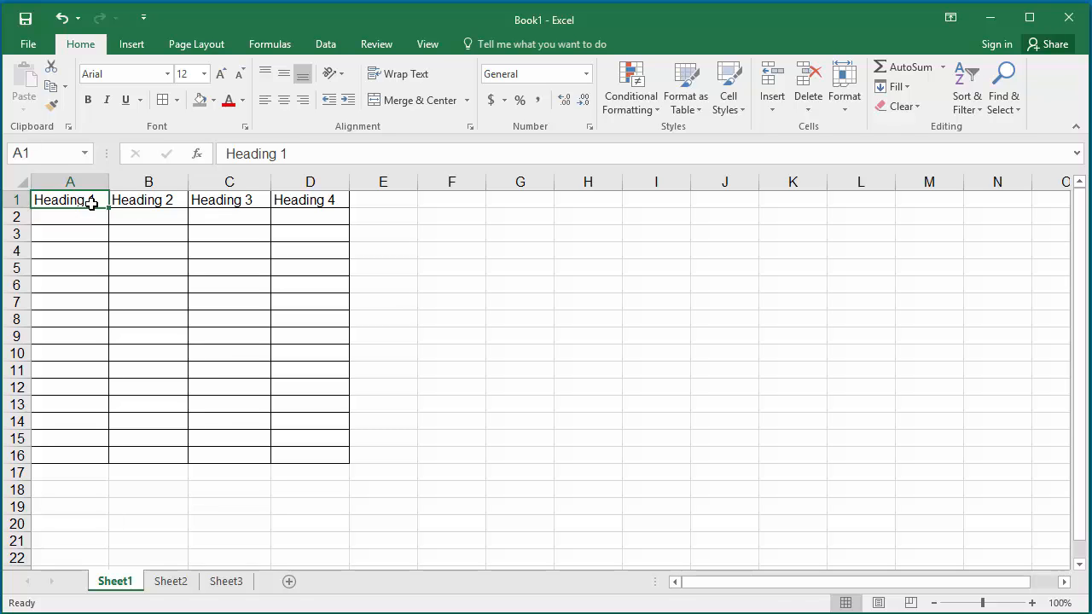
left_click_drag(70, 200, 311, 199)
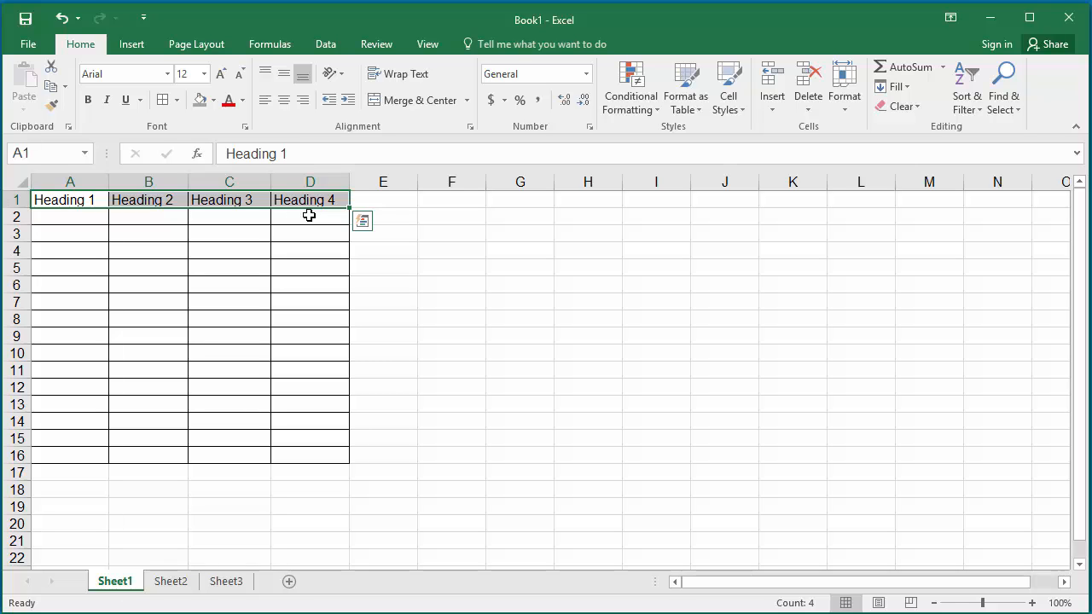
mouse_move(290, 262)
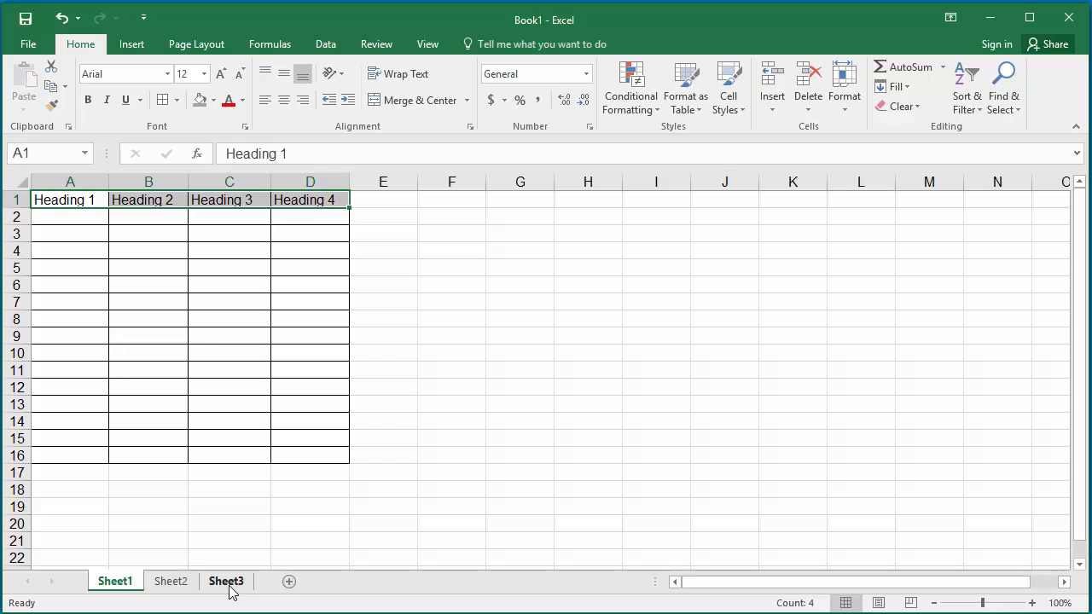
Group Sheet1, Sheet2 and Sheet3 so edits affect all three
left_click(116, 580)
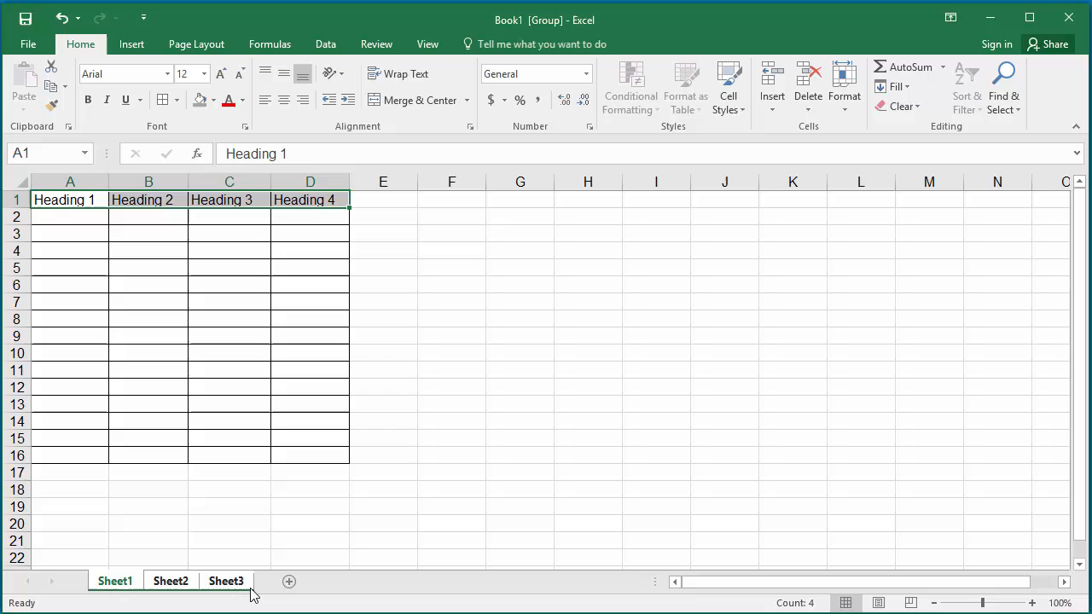
mouse_move(238, 593)
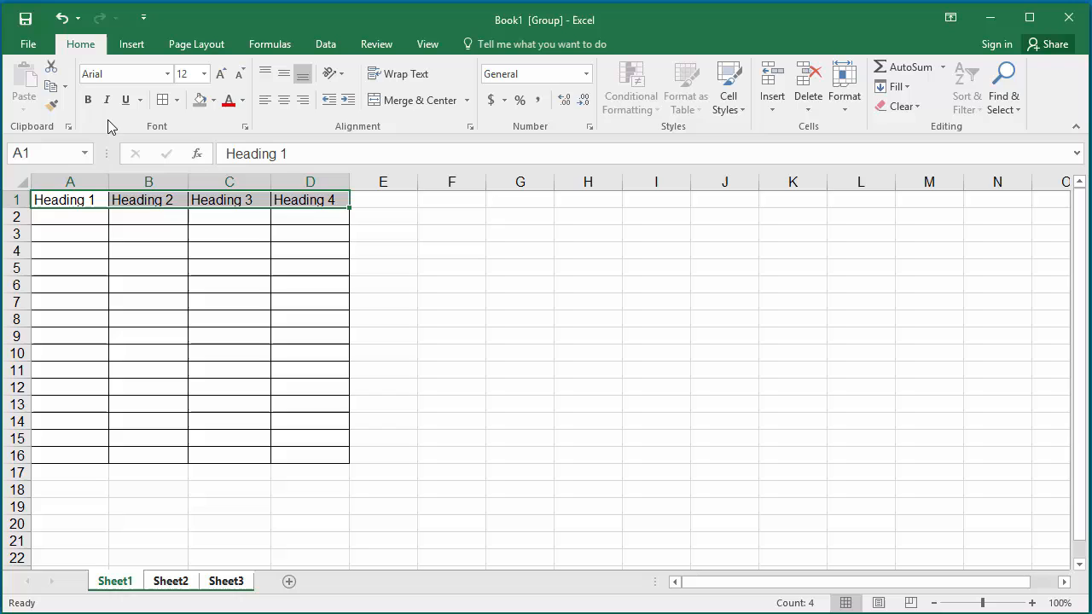
Make A1:D1 bold and gray-filled across the grouped sheets
left_click(89, 99)
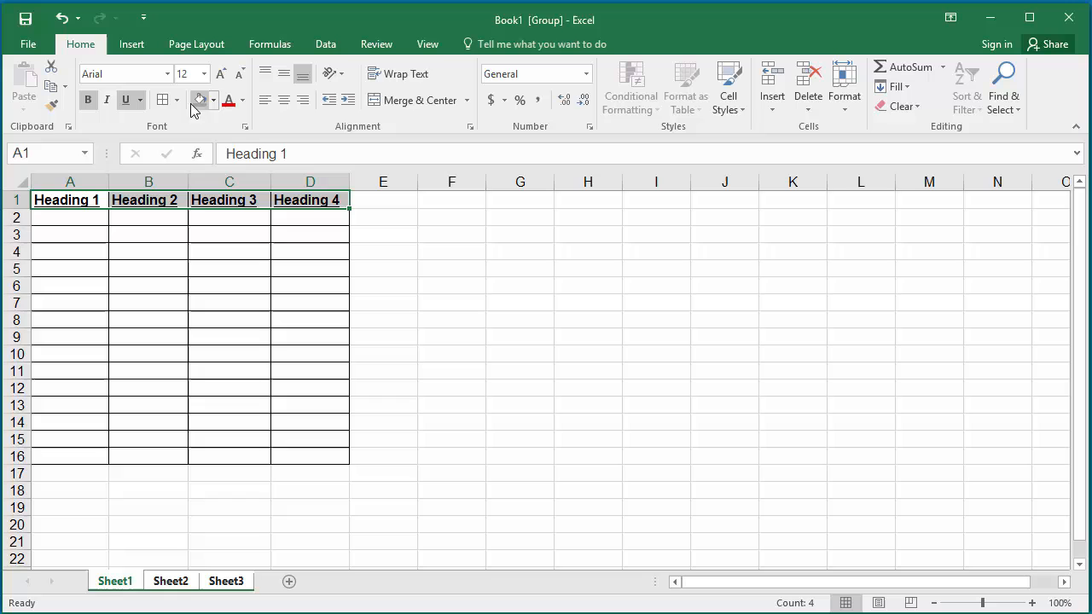
left_click(215, 99)
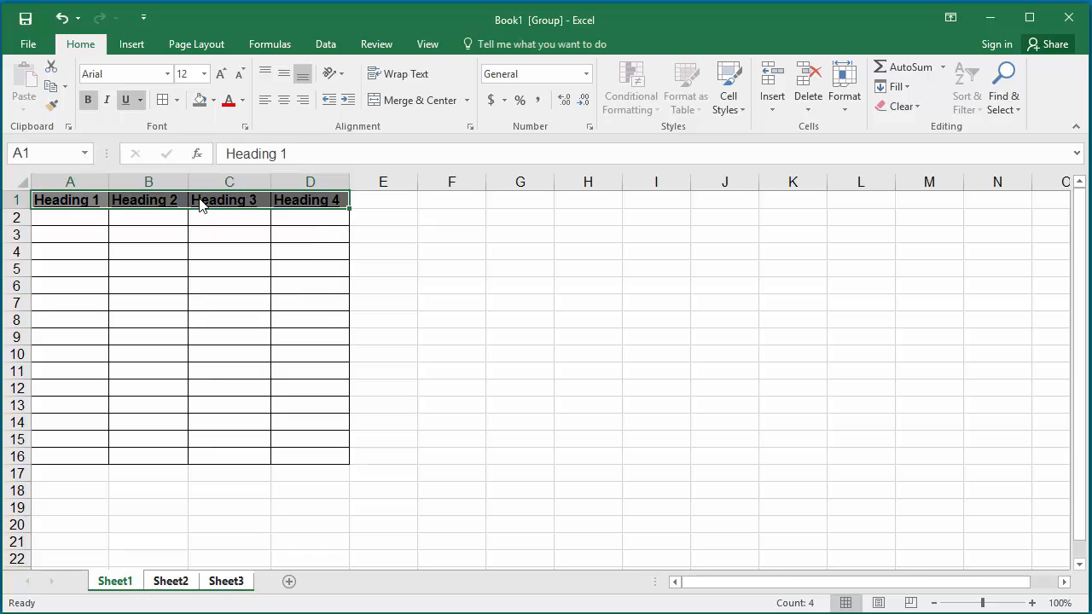
mouse_move(307, 297)
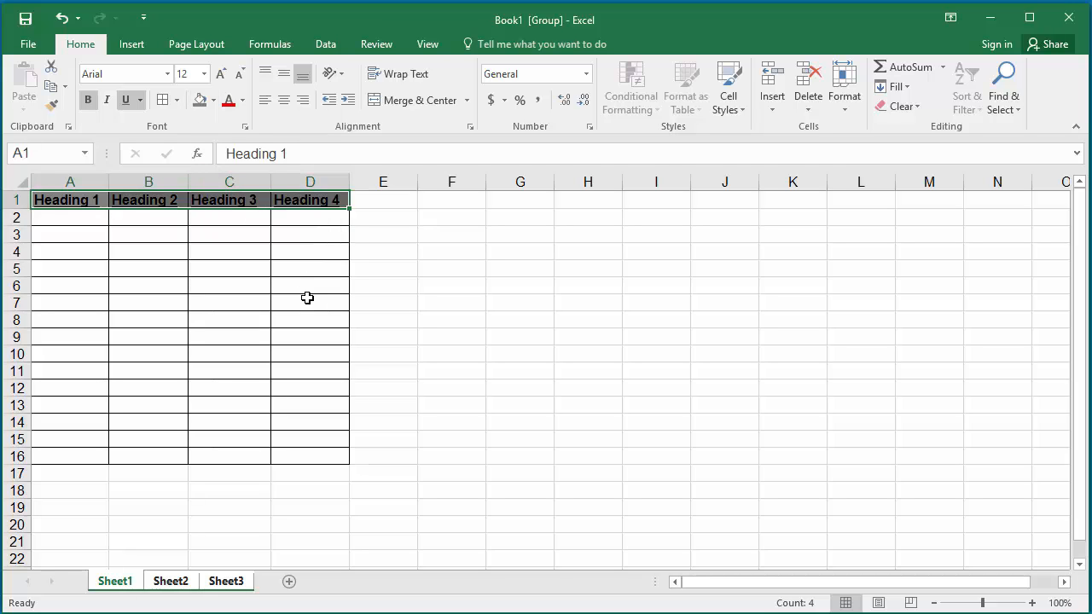